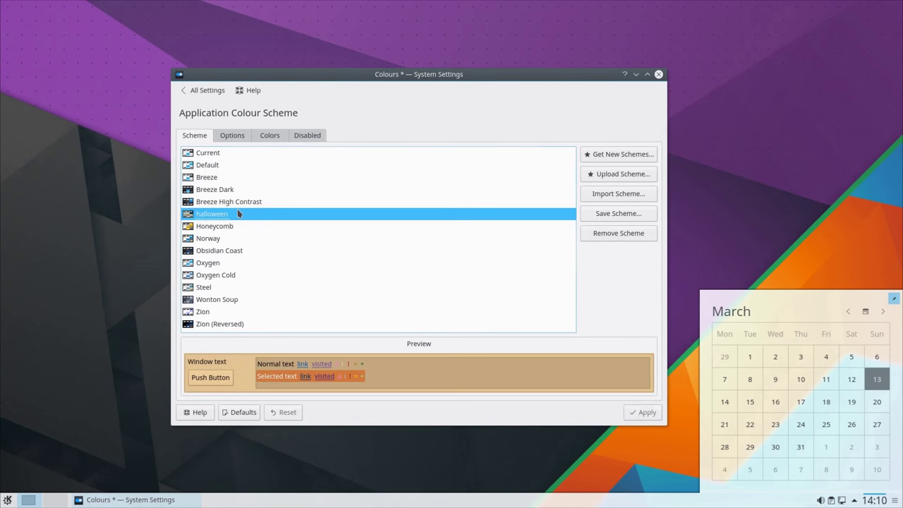
- Apply the Halloween colour scheme, then select Breeze and apply it again
click(642, 412)
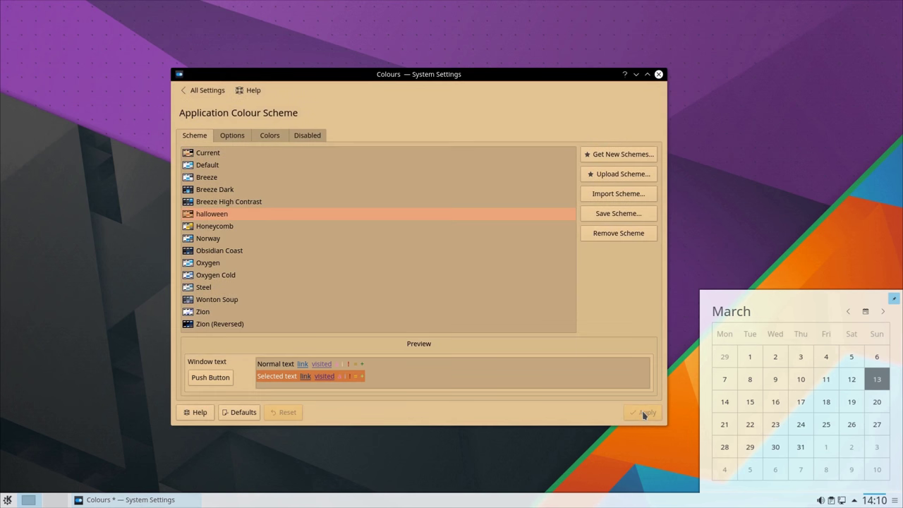
click(642, 413)
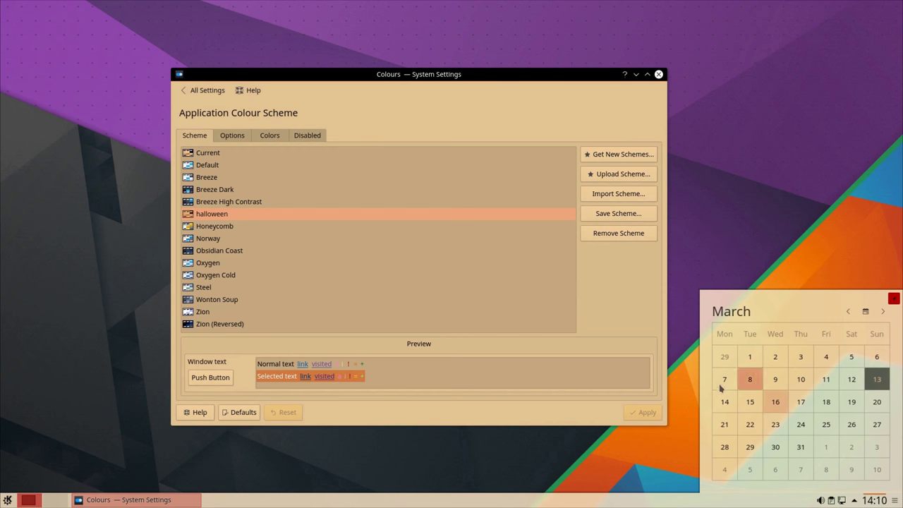
click(206, 178)
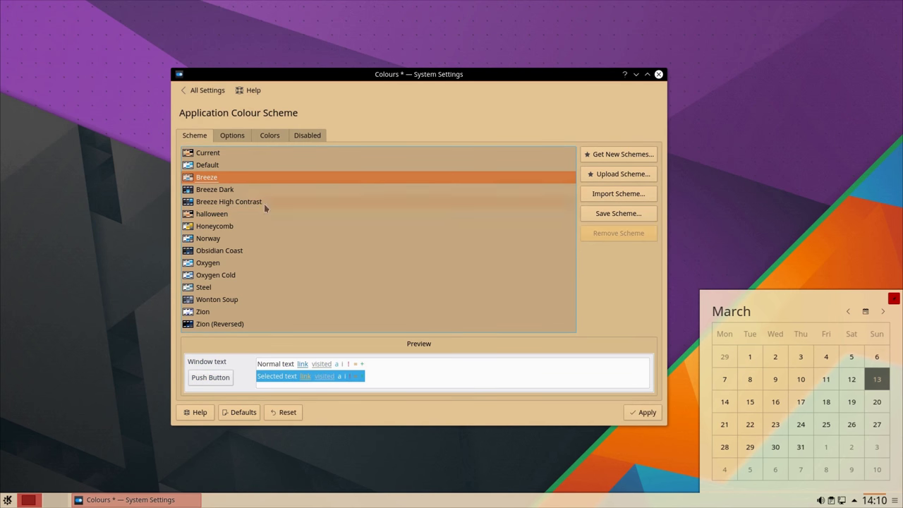
click(642, 413)
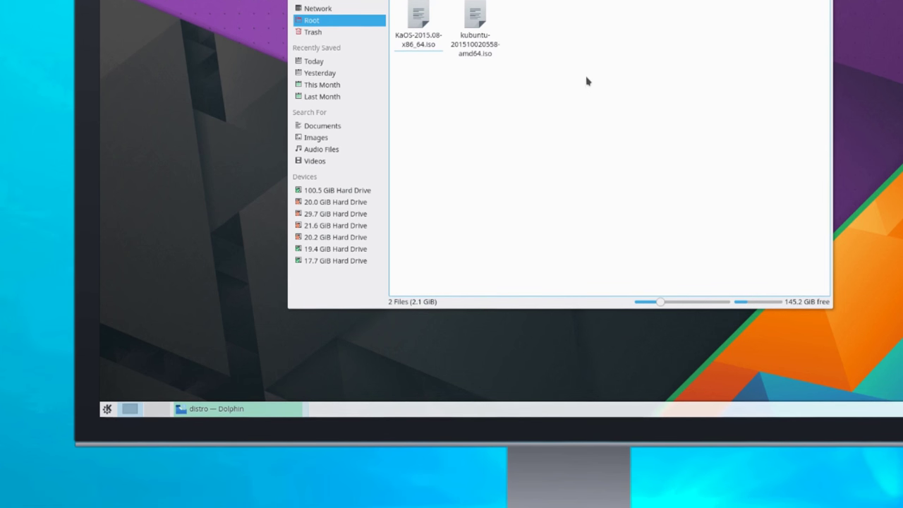
click(474, 25)
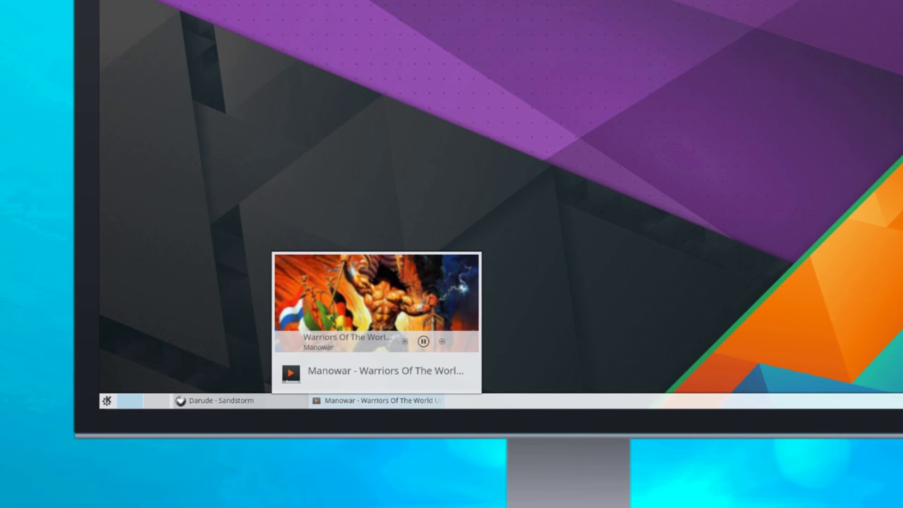
- Pause and resume Warriors Of The World twice from the Manowar task tooltip's play button
click(424, 342)
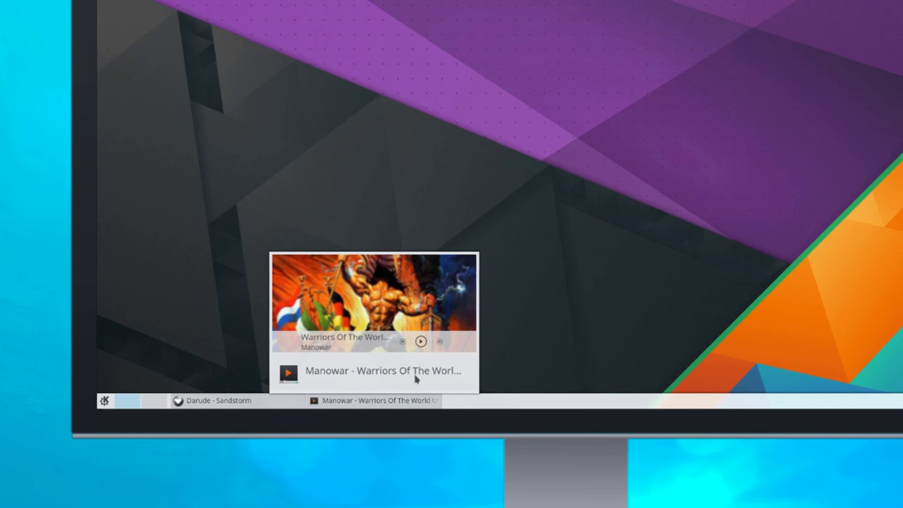
click(421, 340)
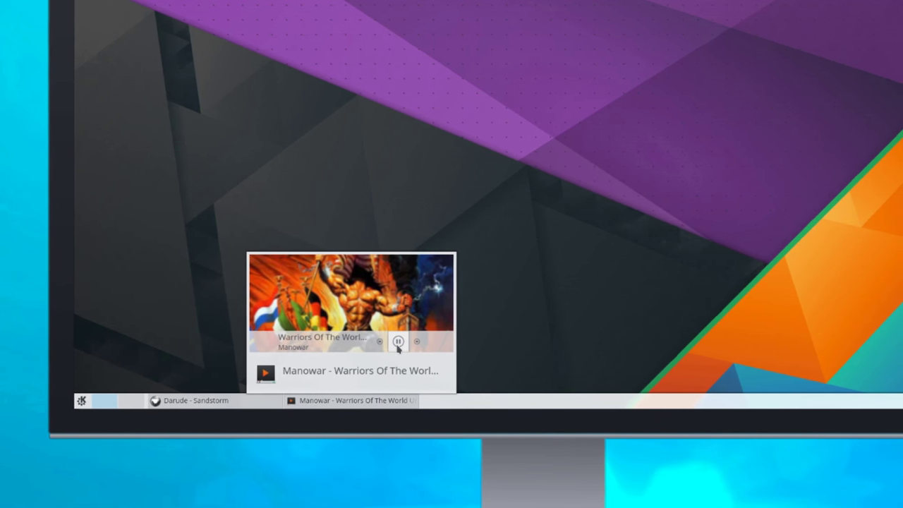
click(398, 342)
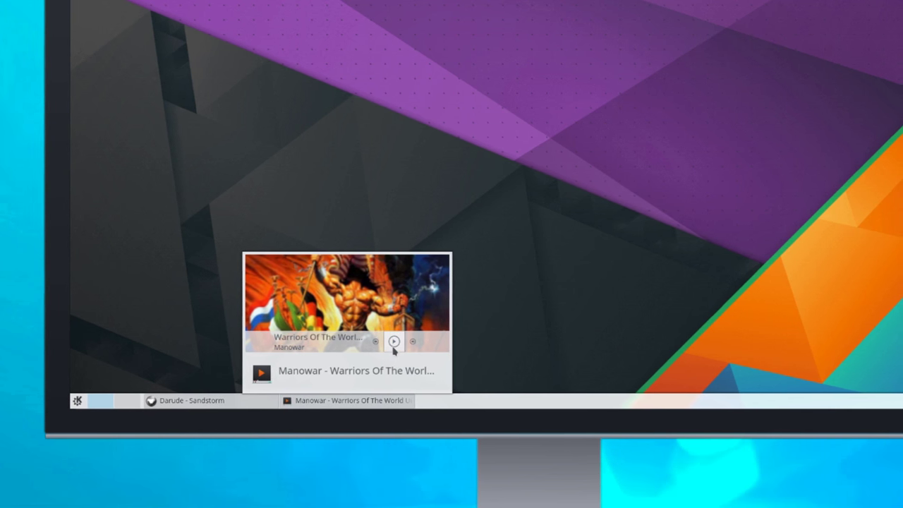
click(394, 342)
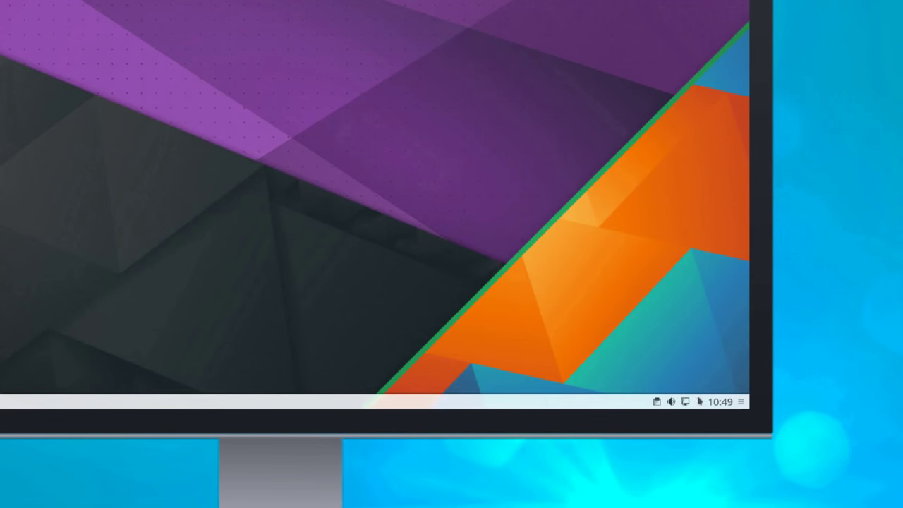
- Expand the system tray to show the empty Status & Notifications panel
click(700, 401)
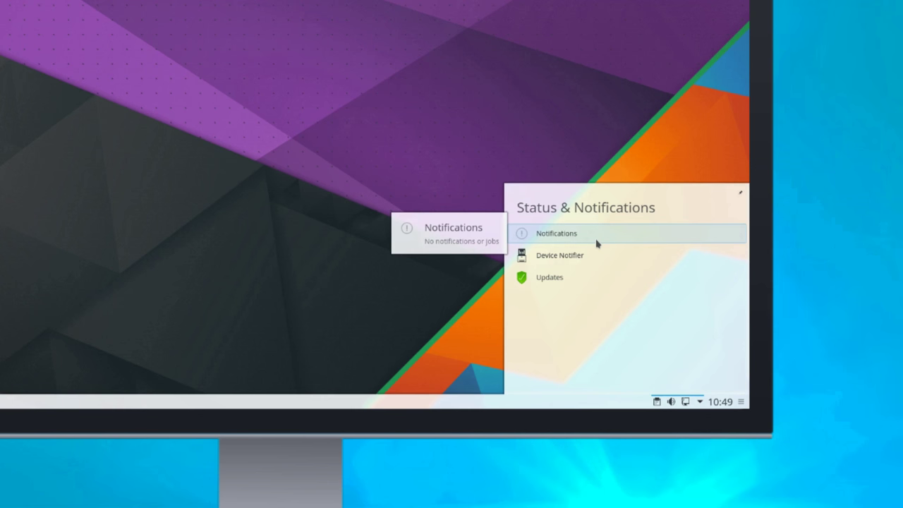
mouse_move(550, 277)
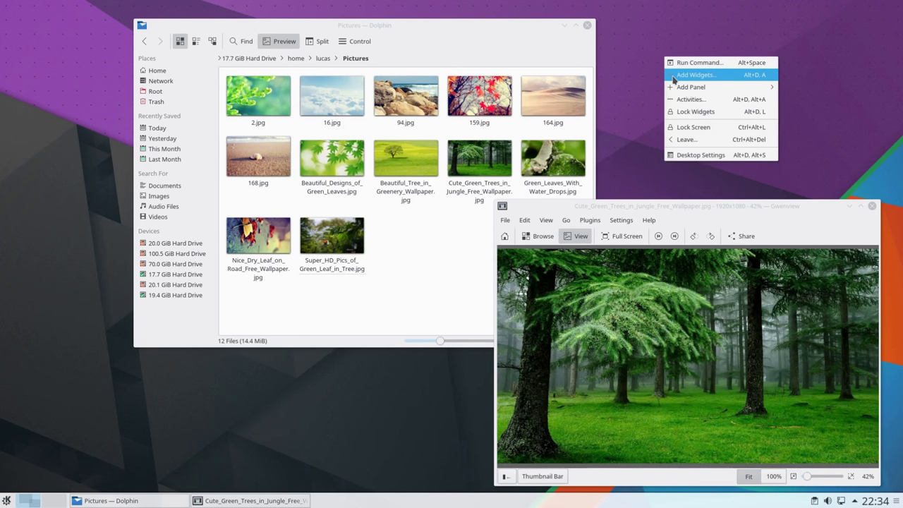
- Bring up Add Widgets and filter the widget explorer for 'notes'
click(697, 75)
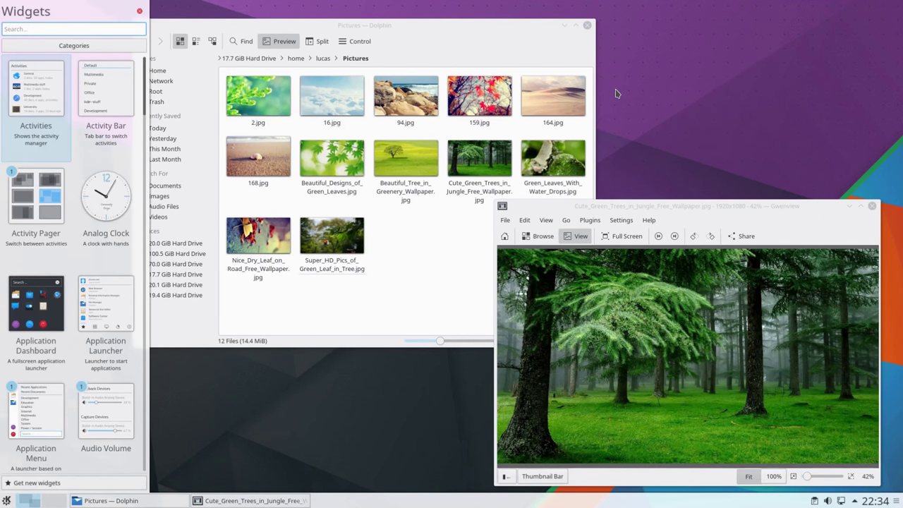
text(notes)
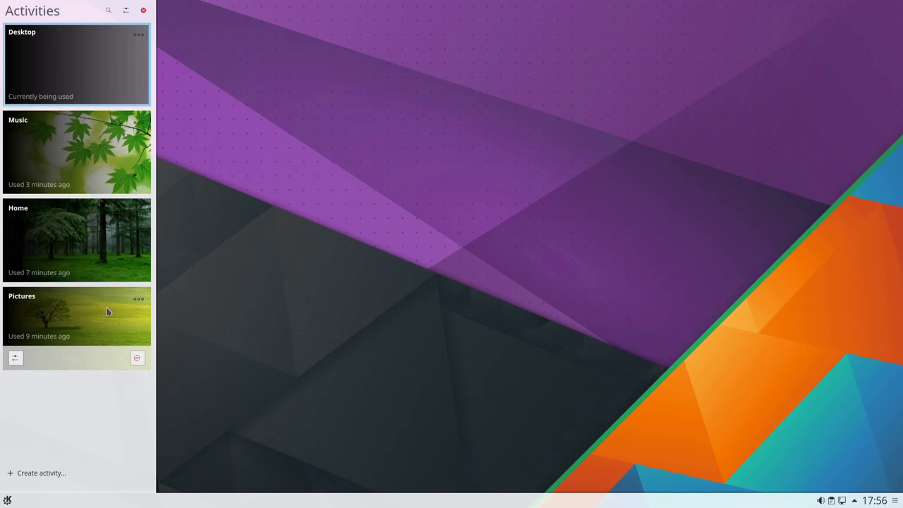
mouse_move(91, 141)
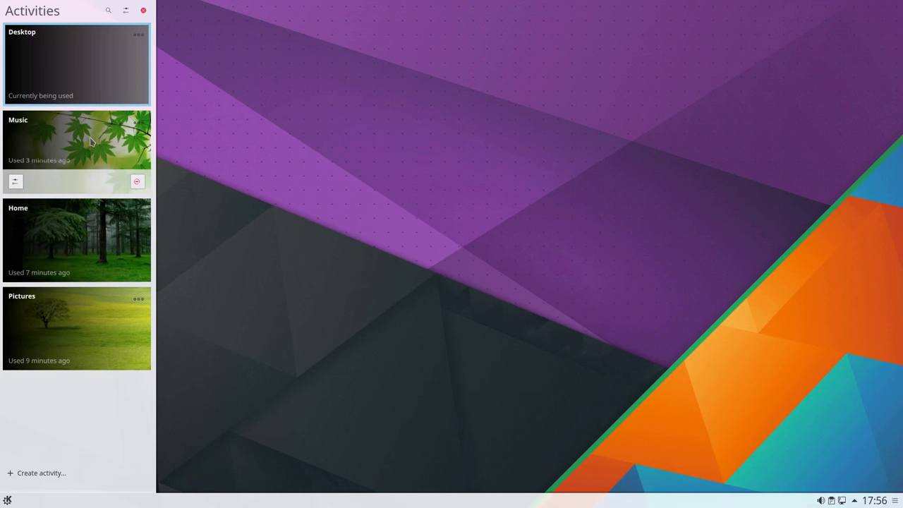
- Filter activities with 'hom' to show only Home, then clear the search to restore all four
text(hom)
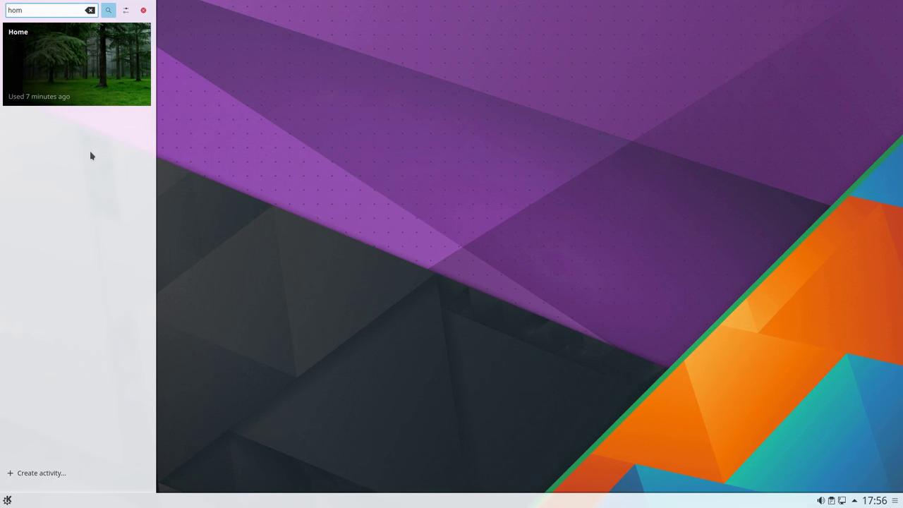
click(90, 9)
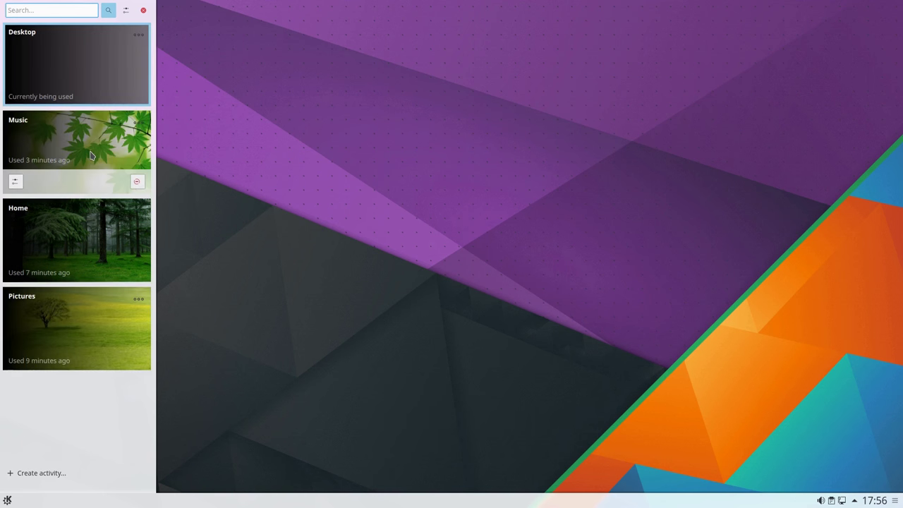